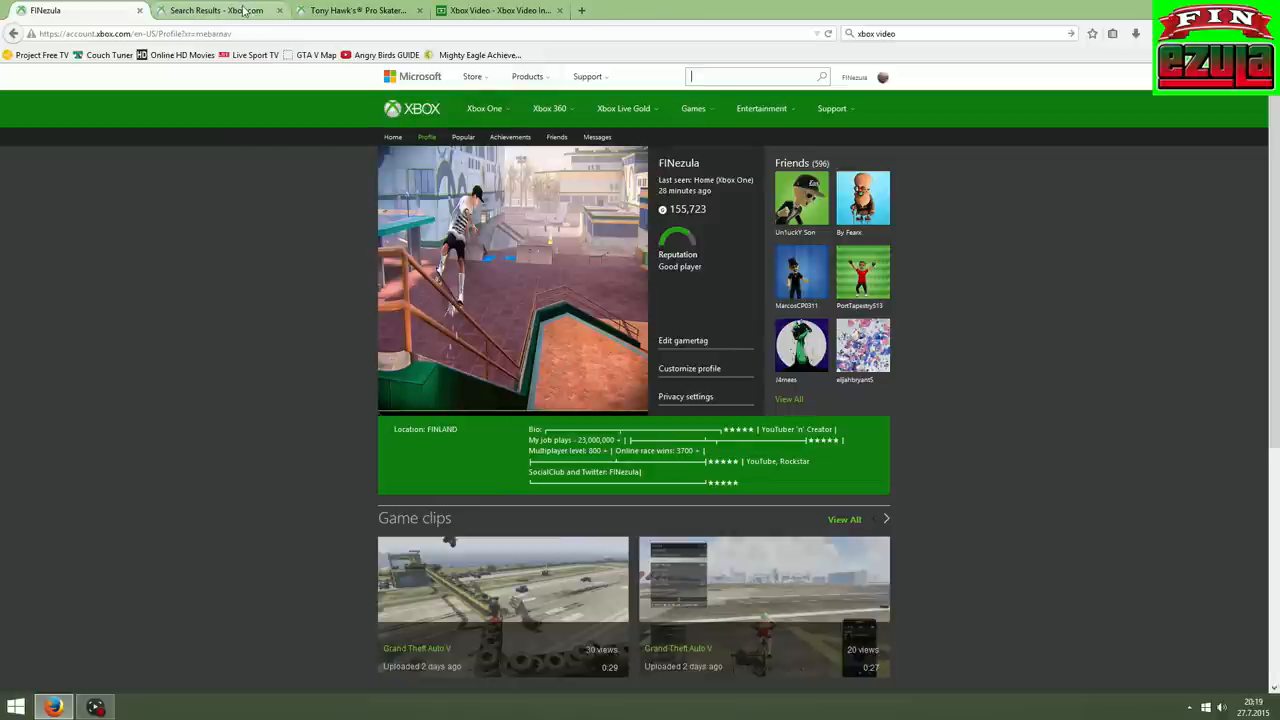
Switch through the open tabs to the Grand Theft Auto search results.
left_click(492, 10)
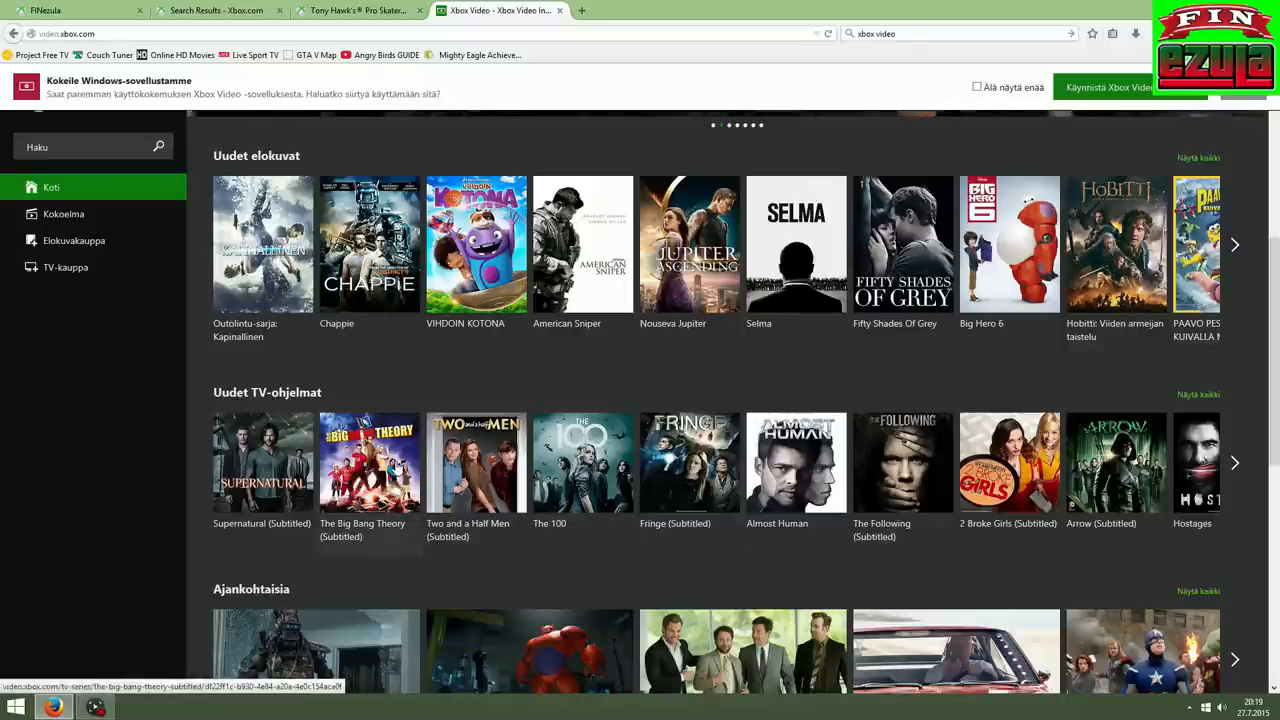
mouse_move(388, 470)
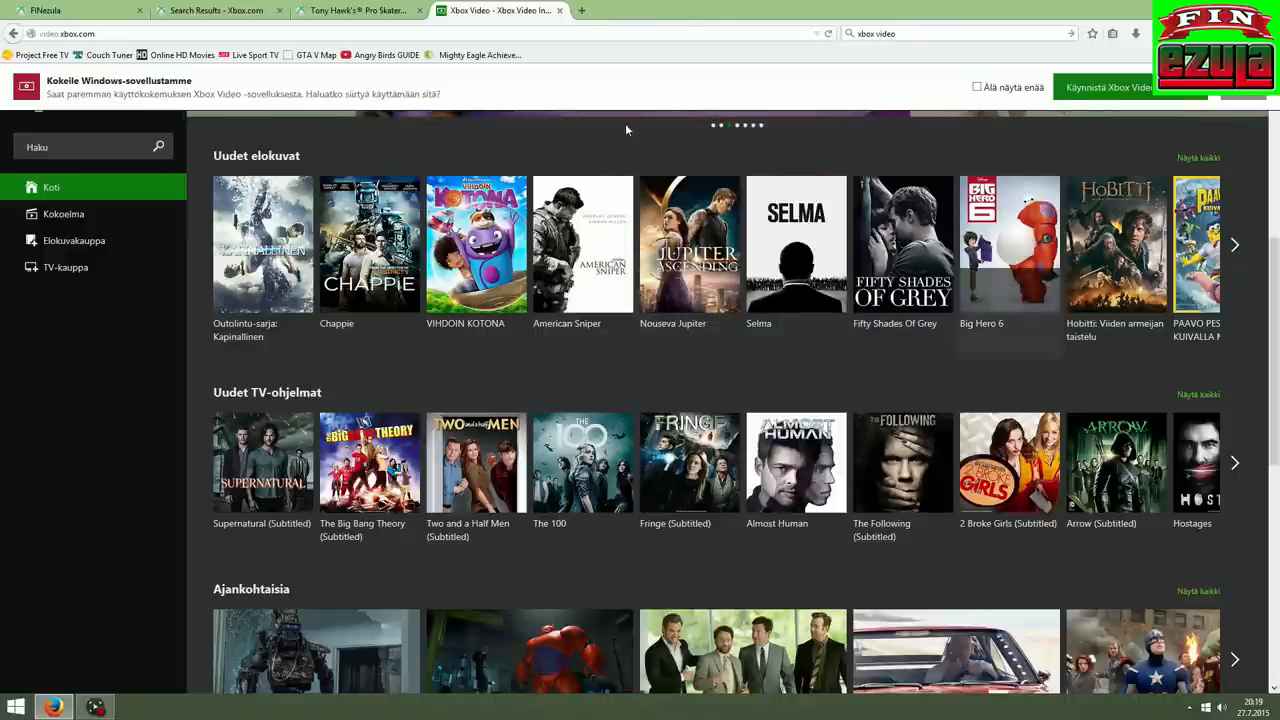
mouse_move(360, 12)
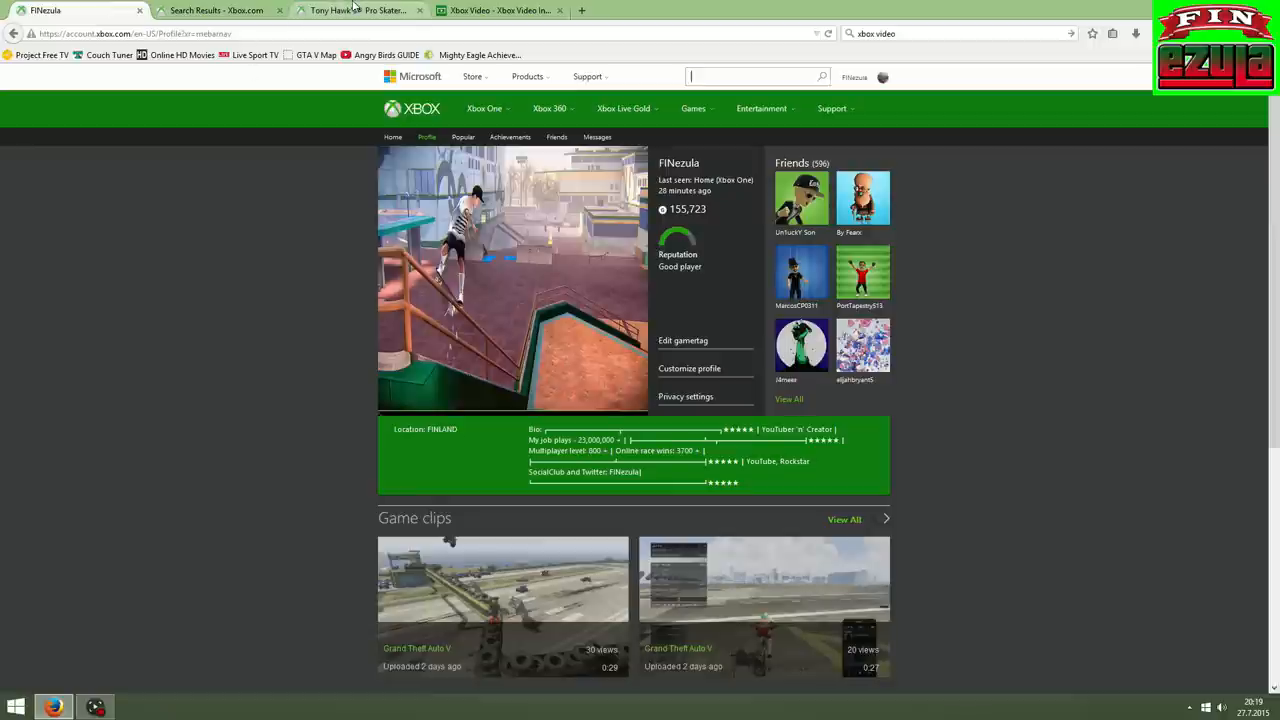
left_click(356, 12)
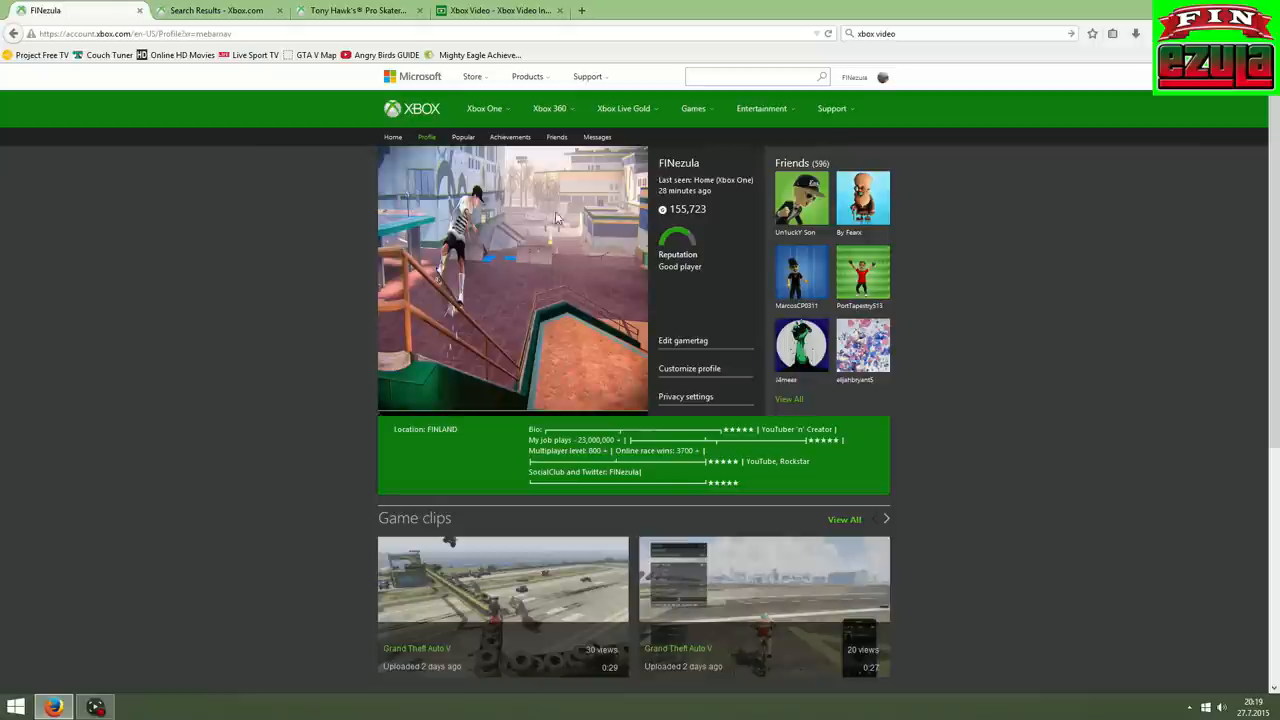
mouse_move(552, 256)
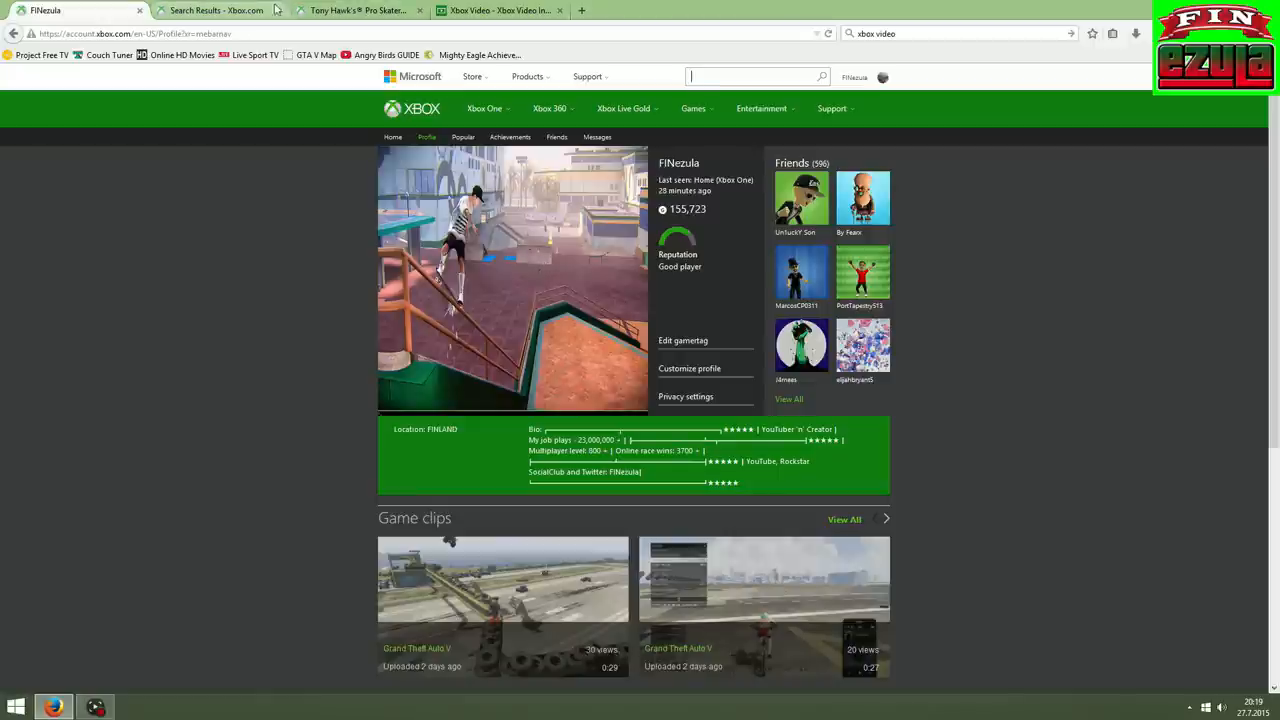
left_click(210, 12)
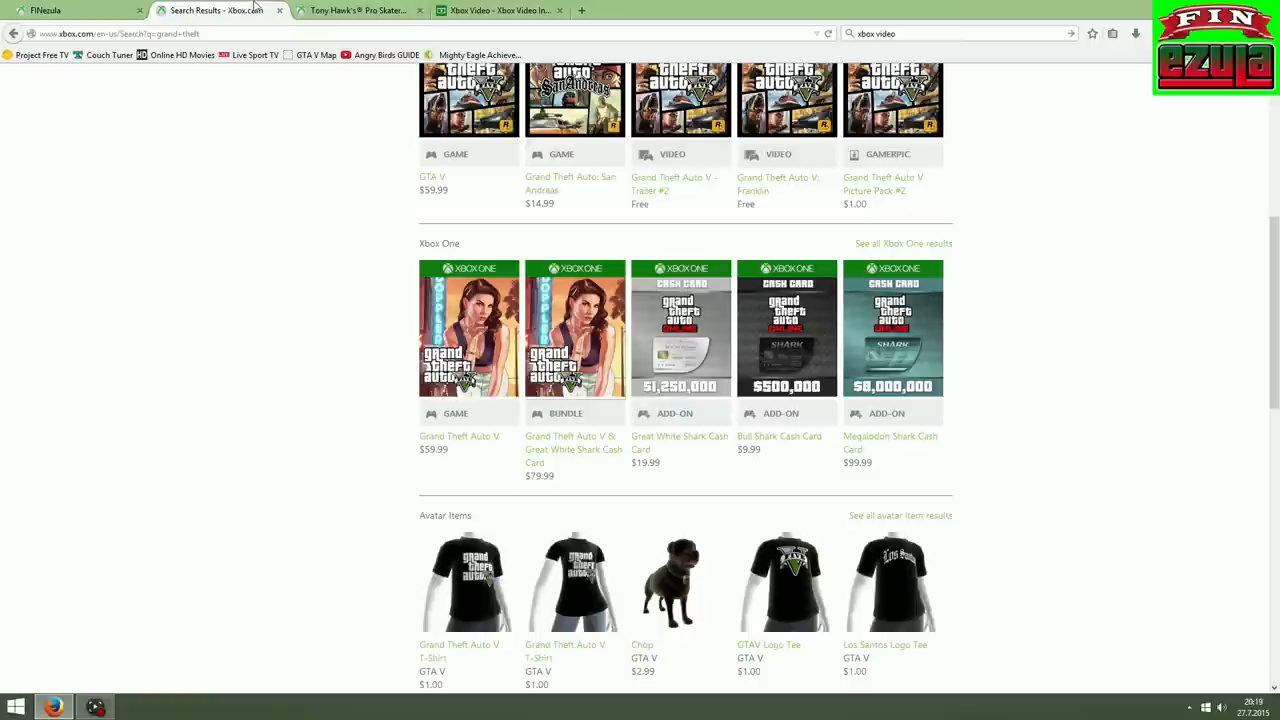
mouse_move(404, 300)
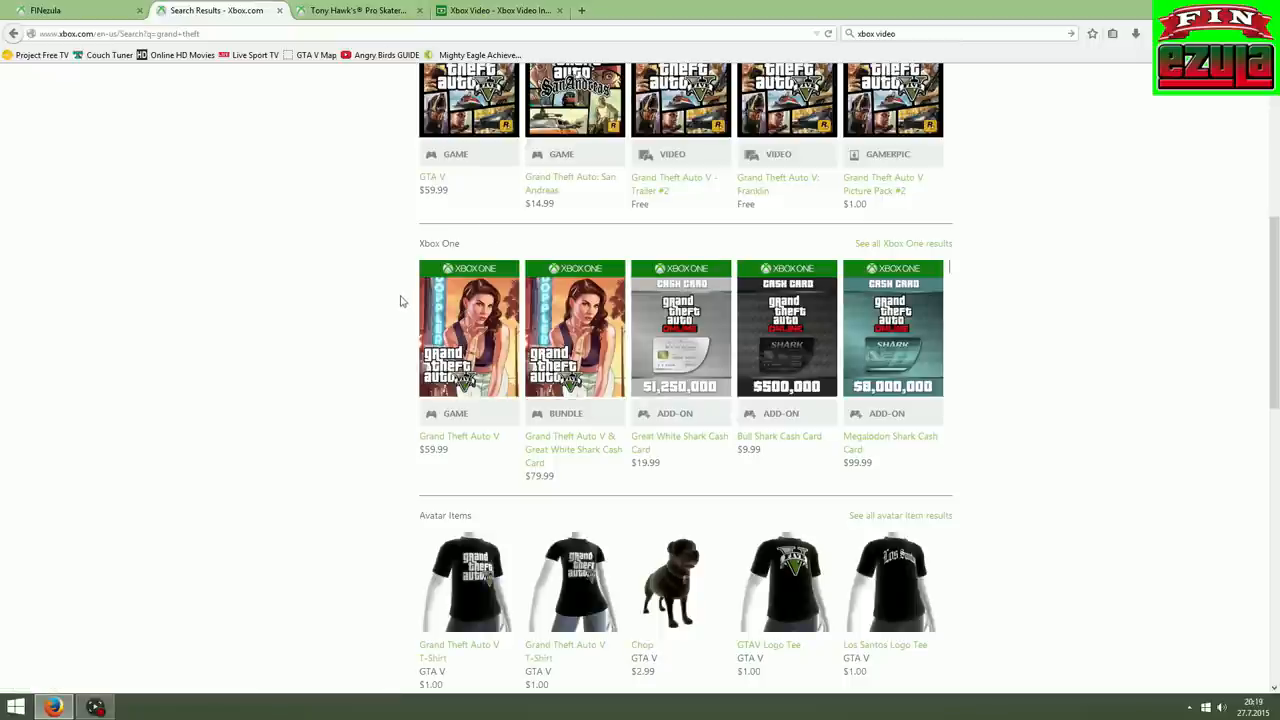
mouse_move(340, 316)
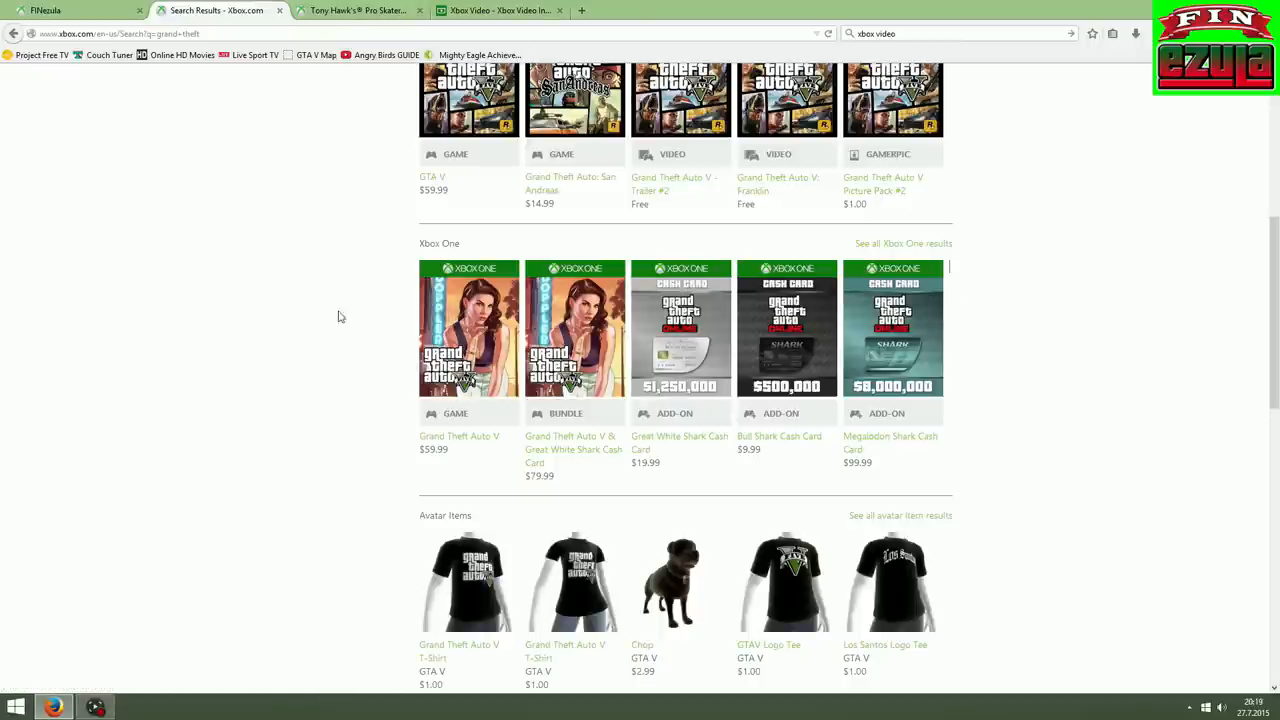
mouse_move(460, 320)
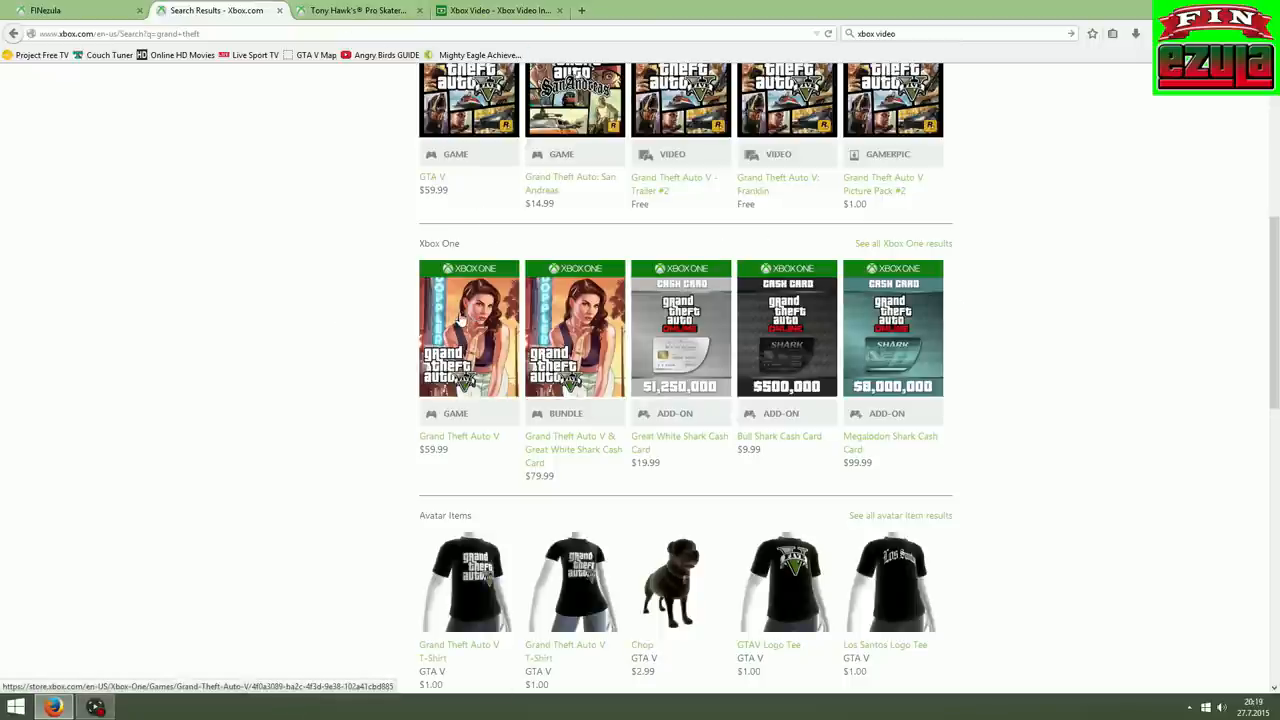
View the GTA V Xbox One cover image alone, copy its address, and return to the profile.
right_click(468, 330)
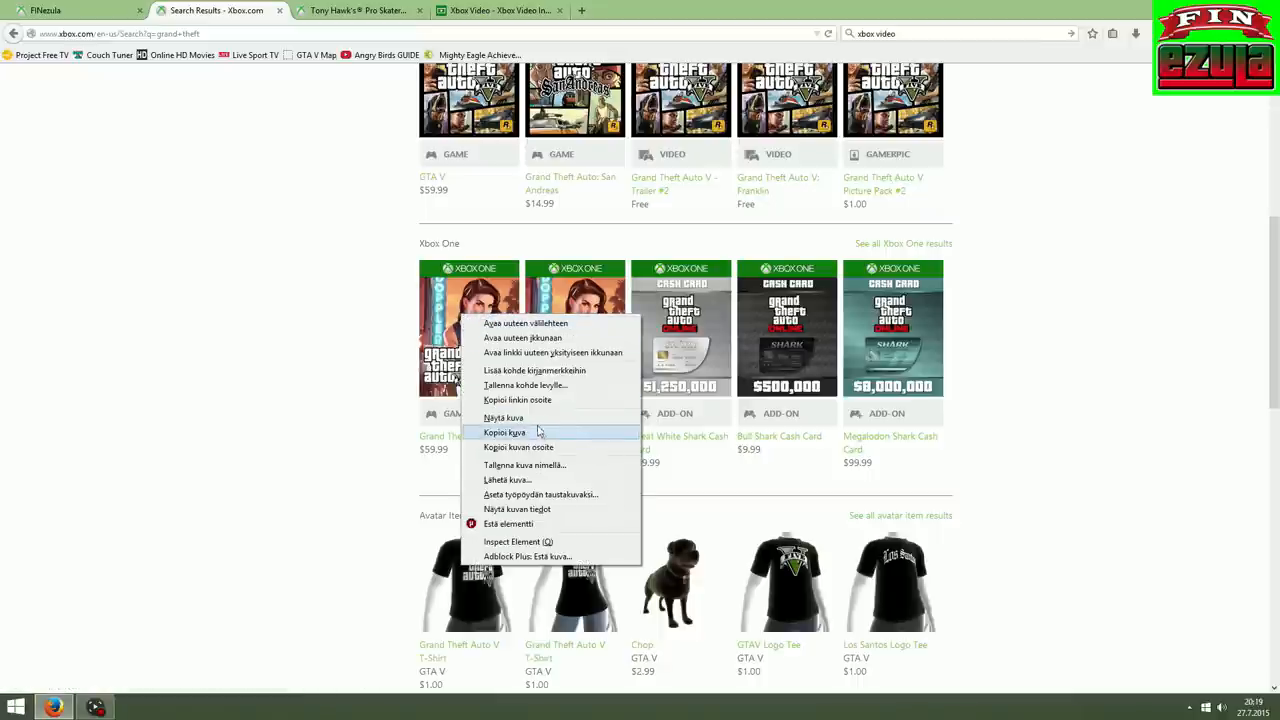
left_click(504, 418)
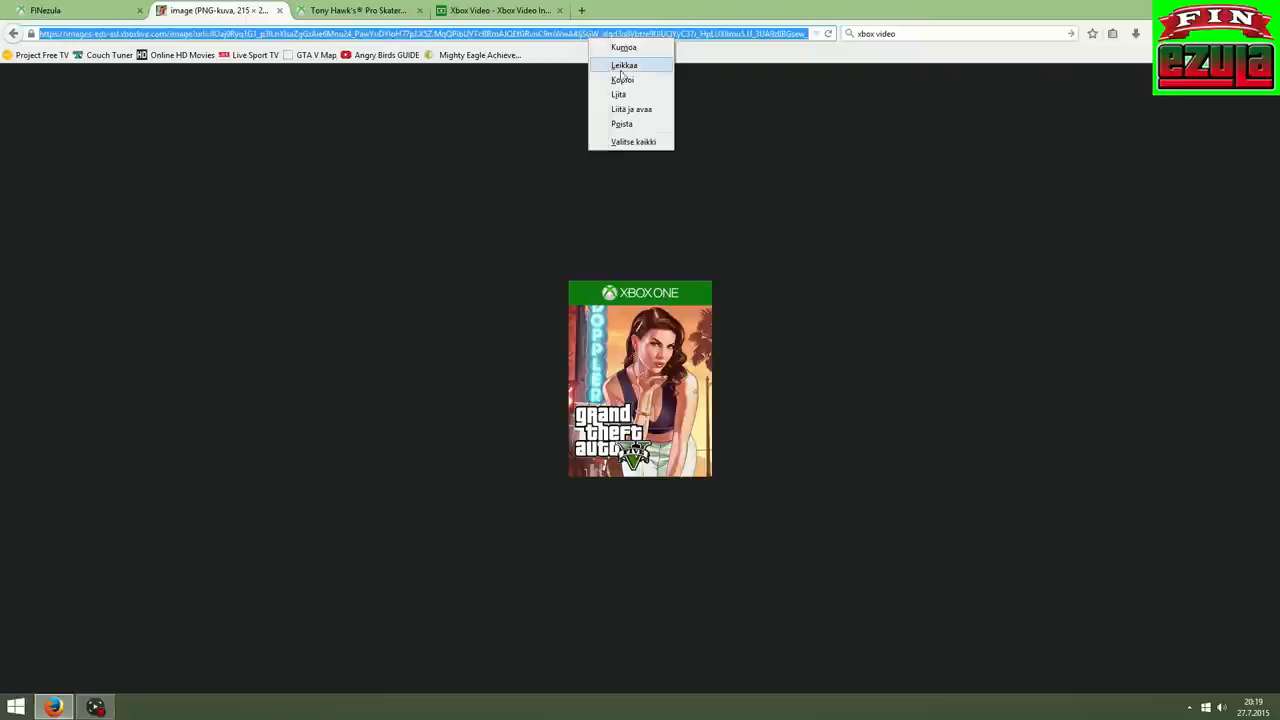
left_click(624, 80)
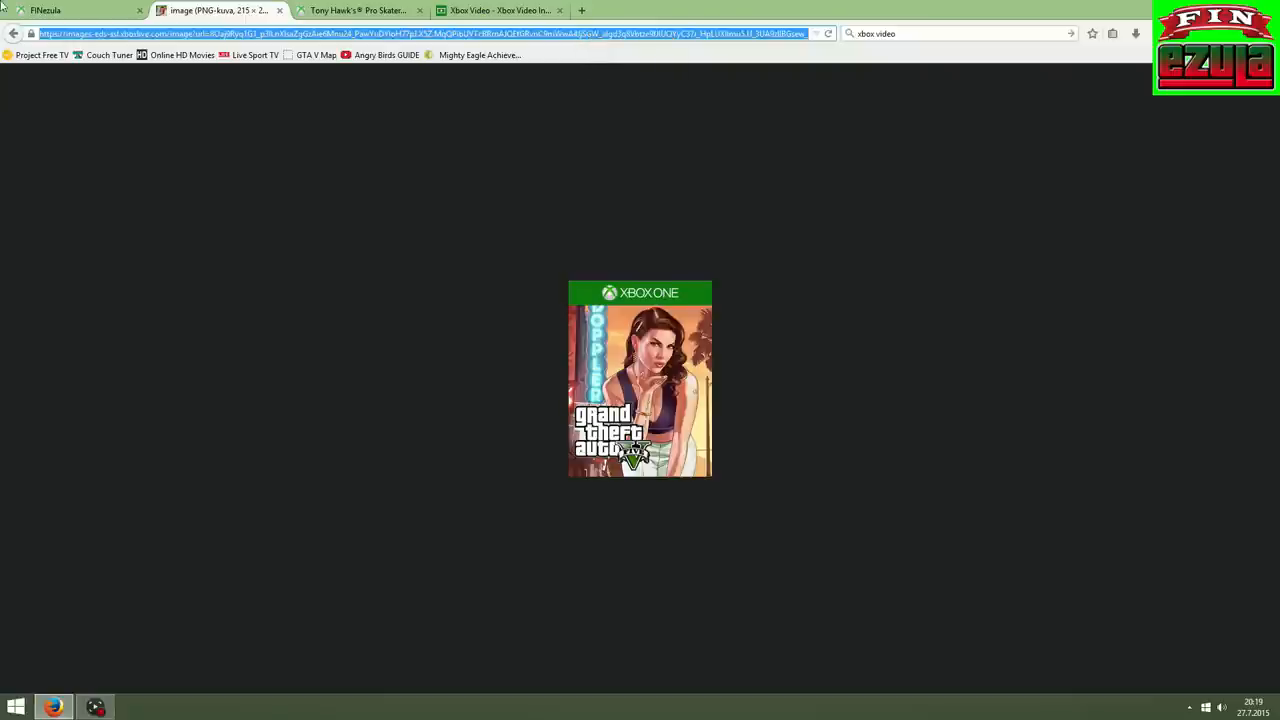
left_click(56, 18)
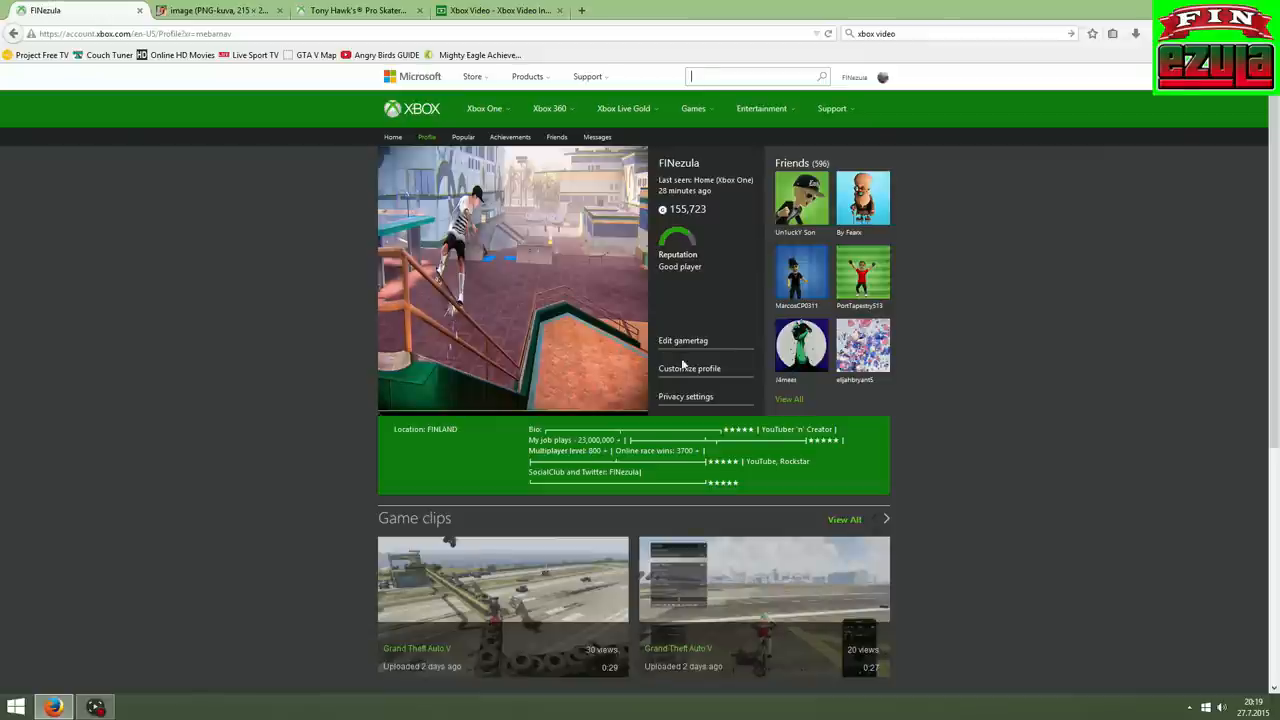
Go to Customize profile and bring up the Change gamerpic chooser.
left_click(690, 368)
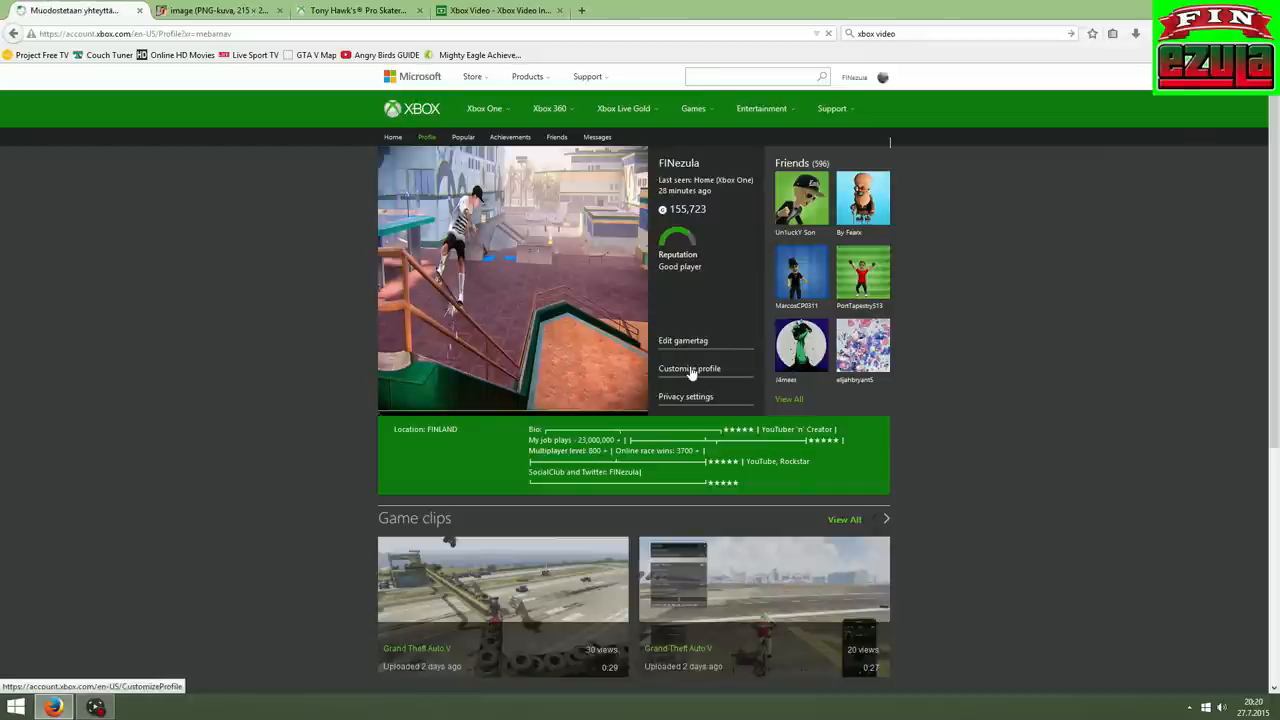
left_click(688, 368)
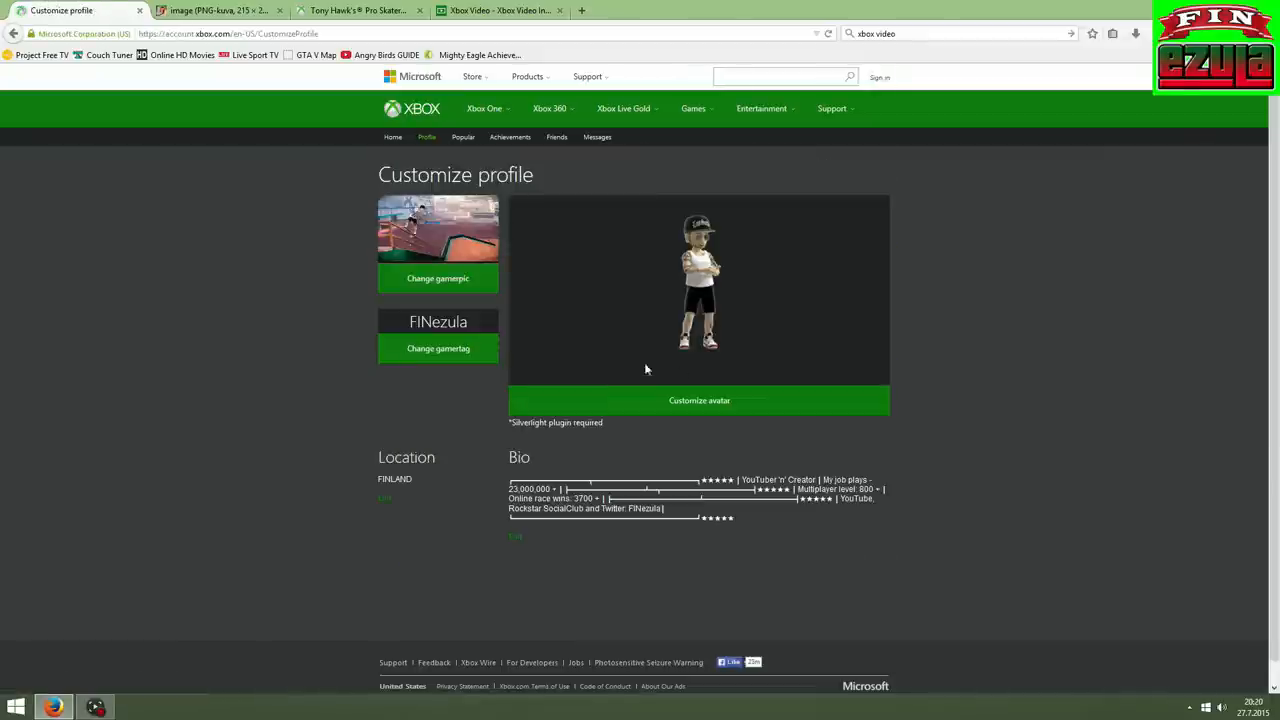
left_click(436, 278)
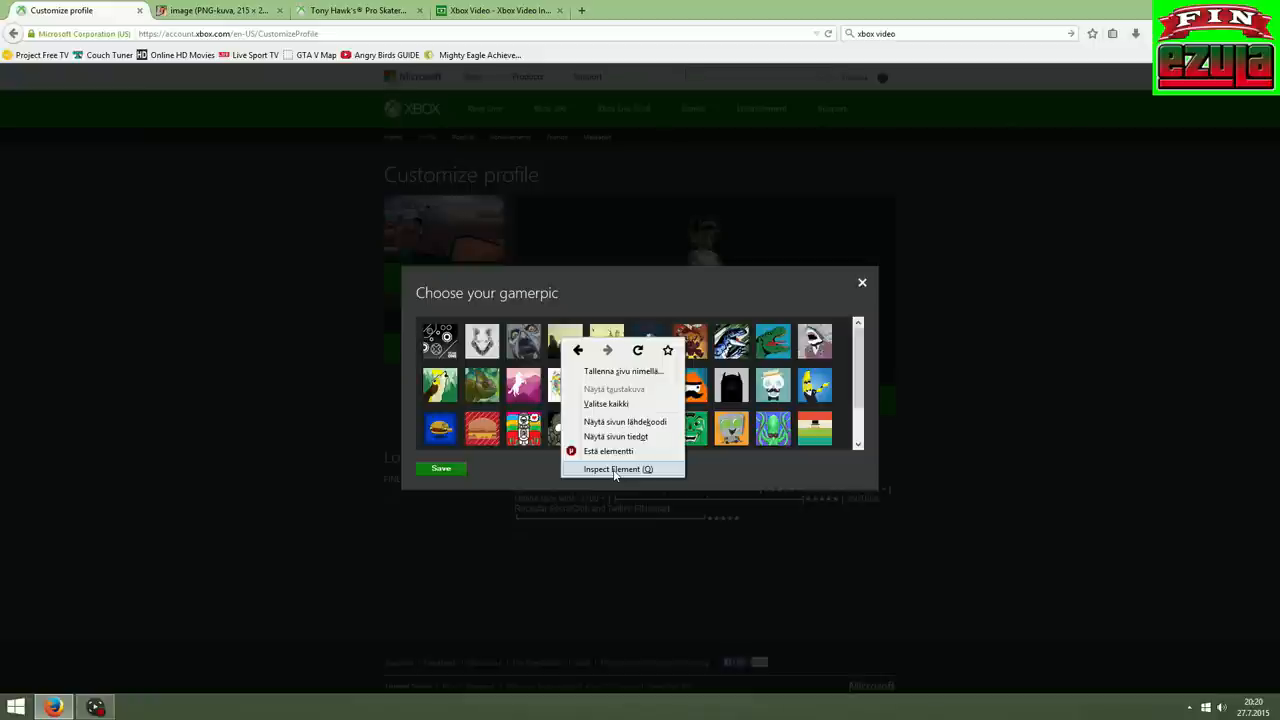
Inspect a gamerpic's img element to expose its src attribute in the Inspector.
left_click(608, 468)
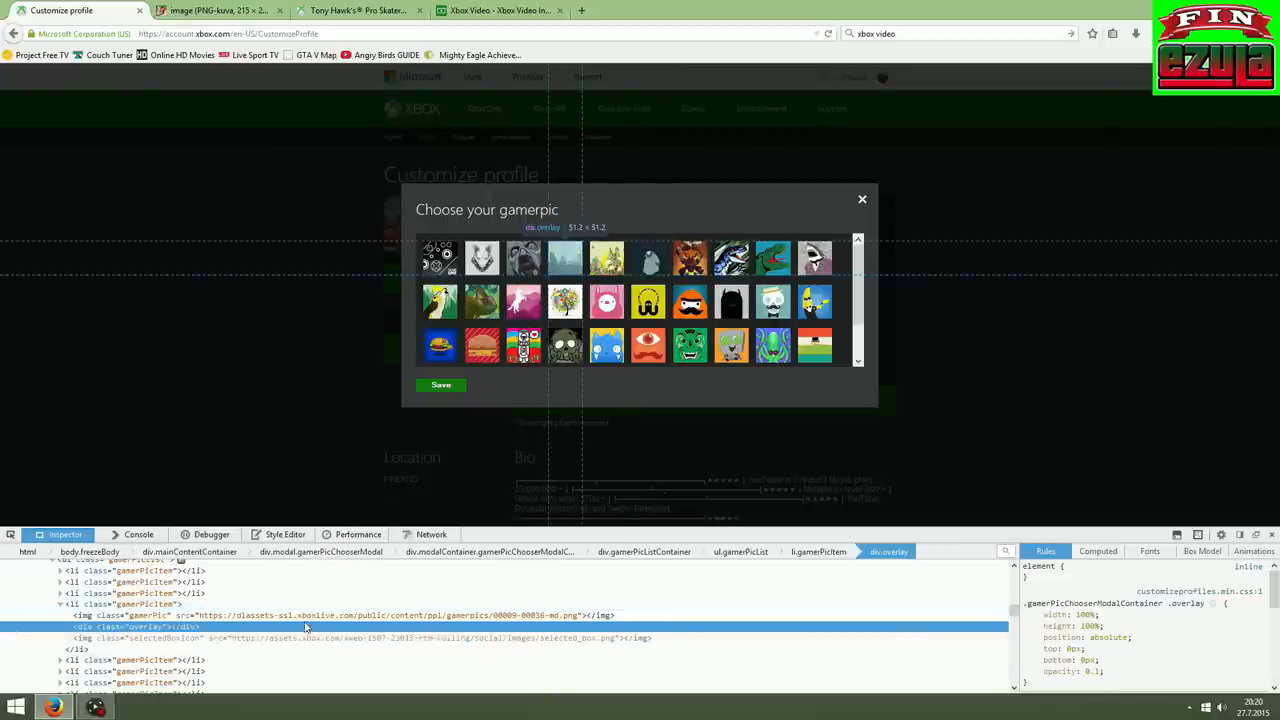
mouse_move(312, 628)
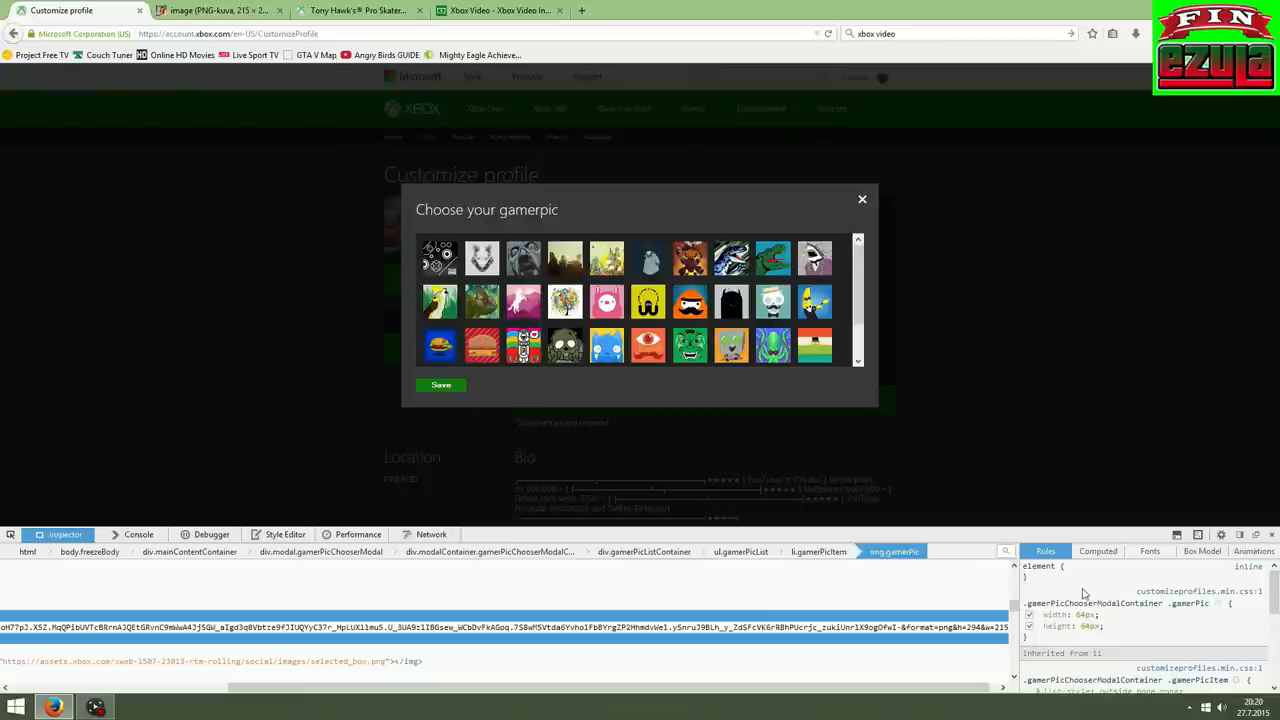
mouse_move(1072, 592)
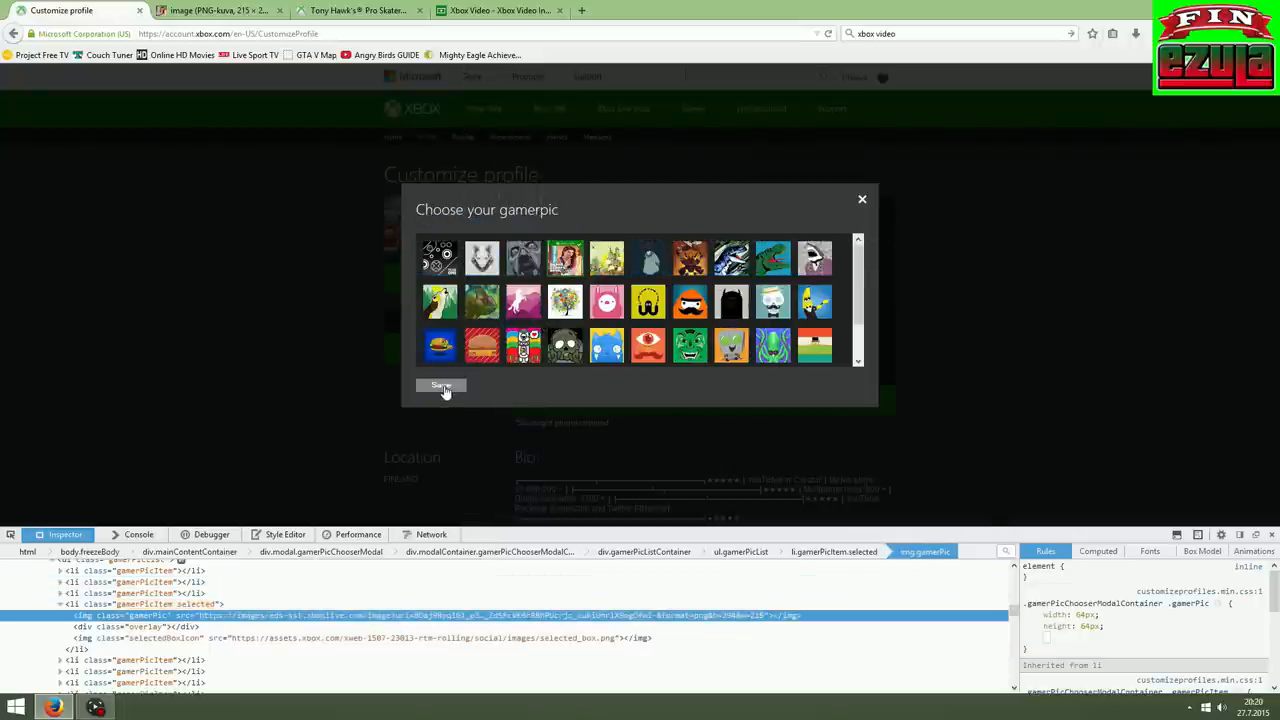
Save the edited gamerpic and view the profile showing the GTA V Xbox One cover.
left_click(440, 386)
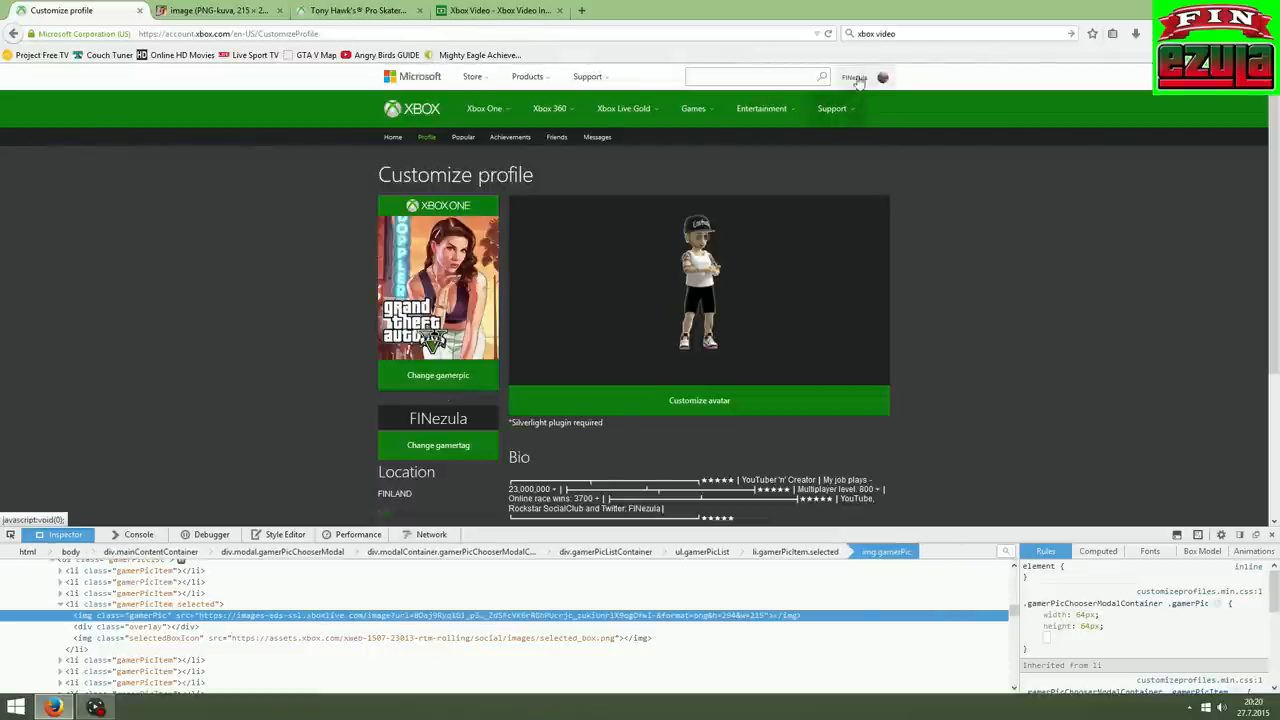
left_click(856, 76)
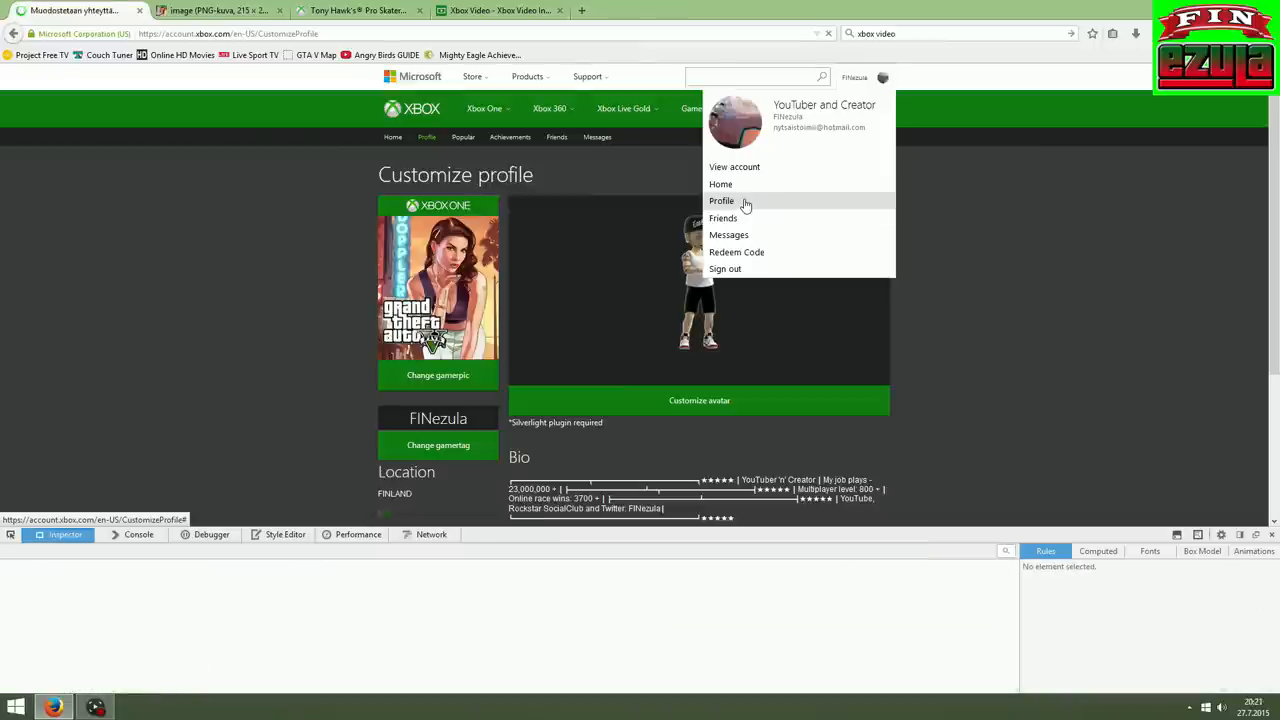
left_click(720, 200)
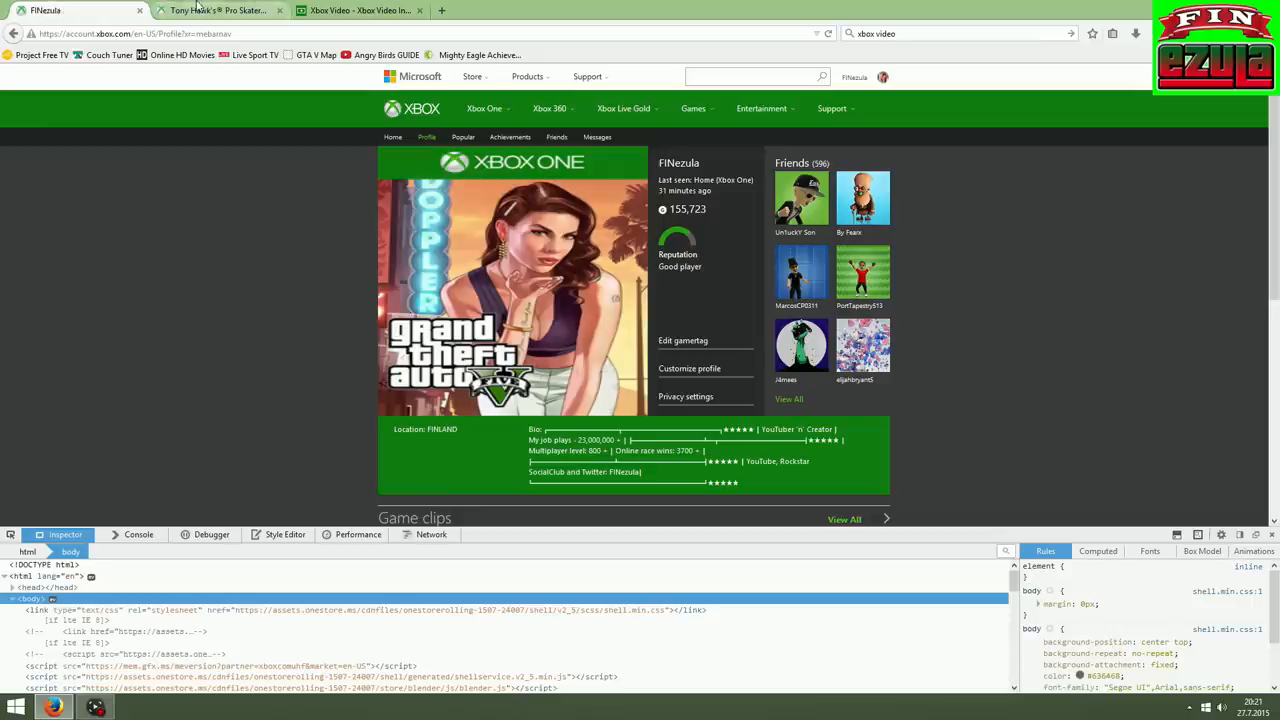
mouse_move(232, 10)
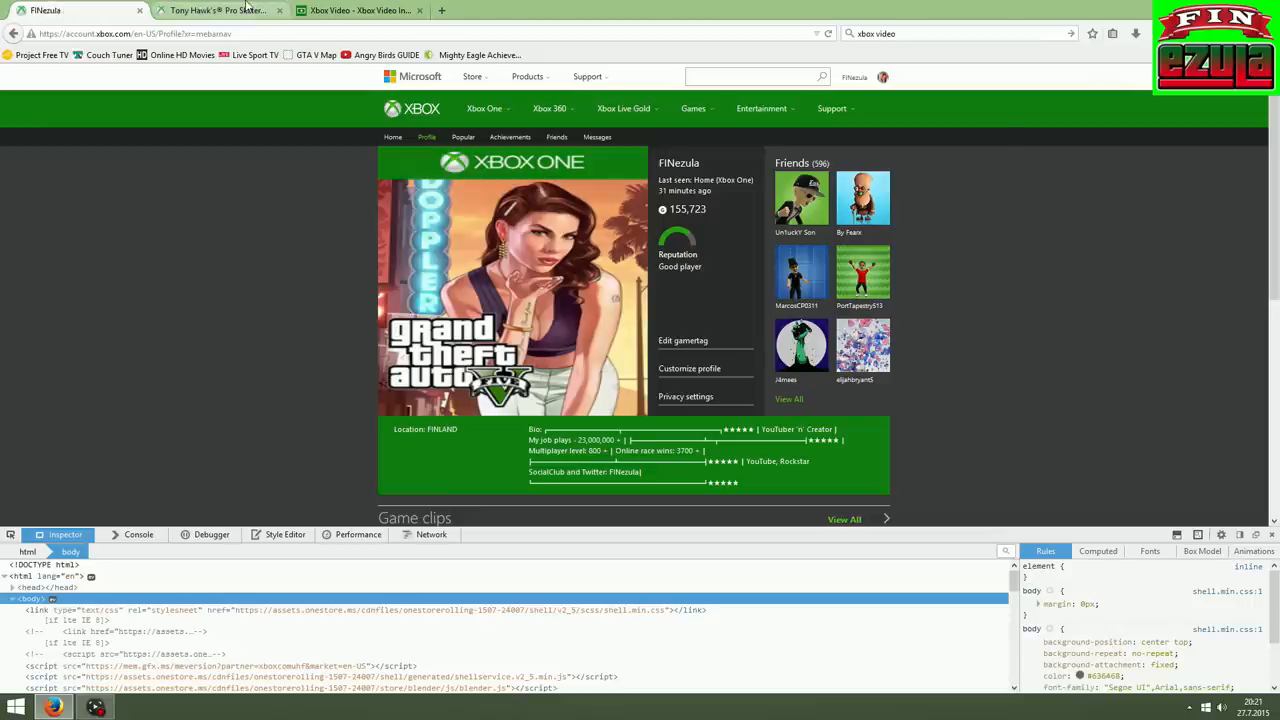